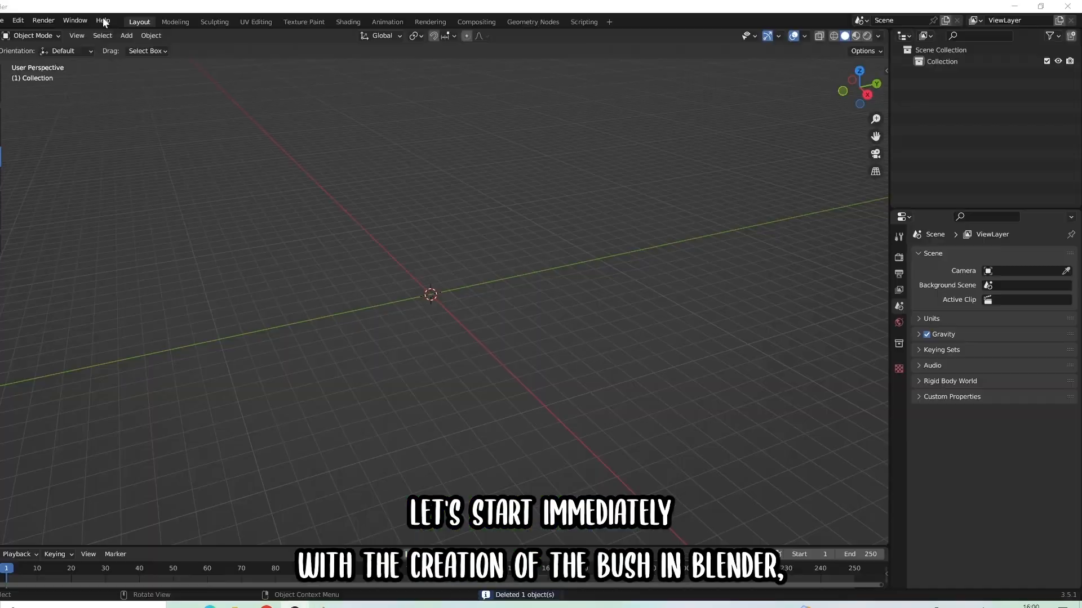
Add a cube, then add and apply a level 2 Subdivision Surface modifier
left_click(126, 35)
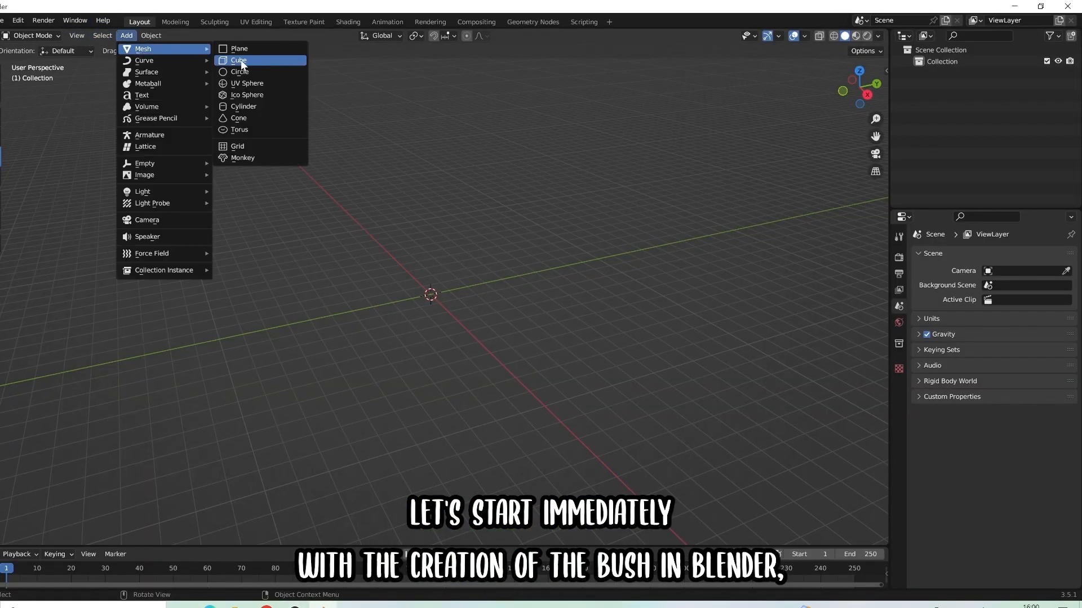
left_click(239, 60)
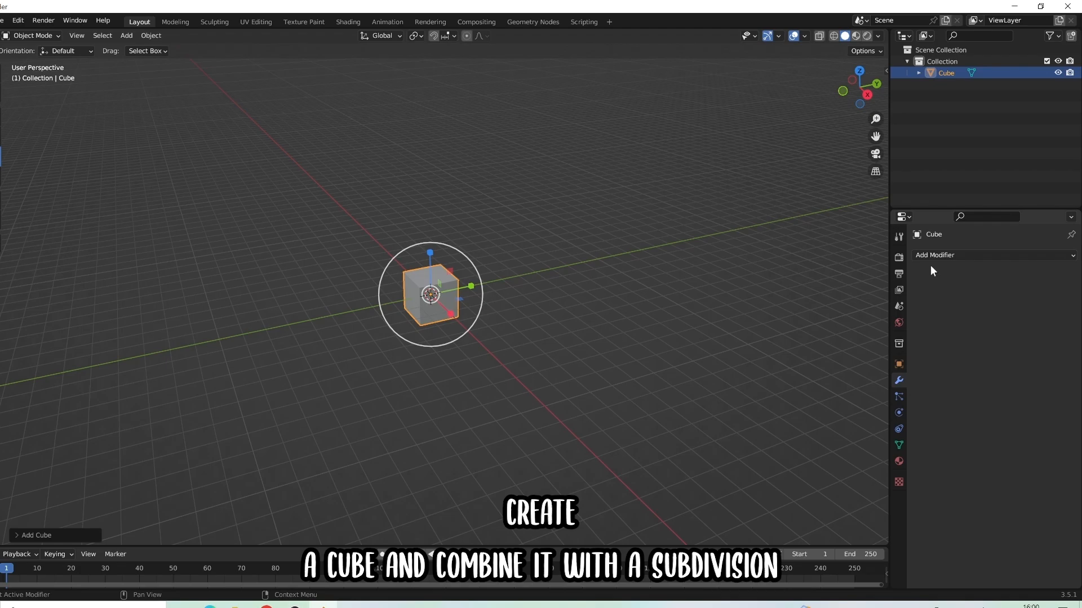
left_click(934, 255)
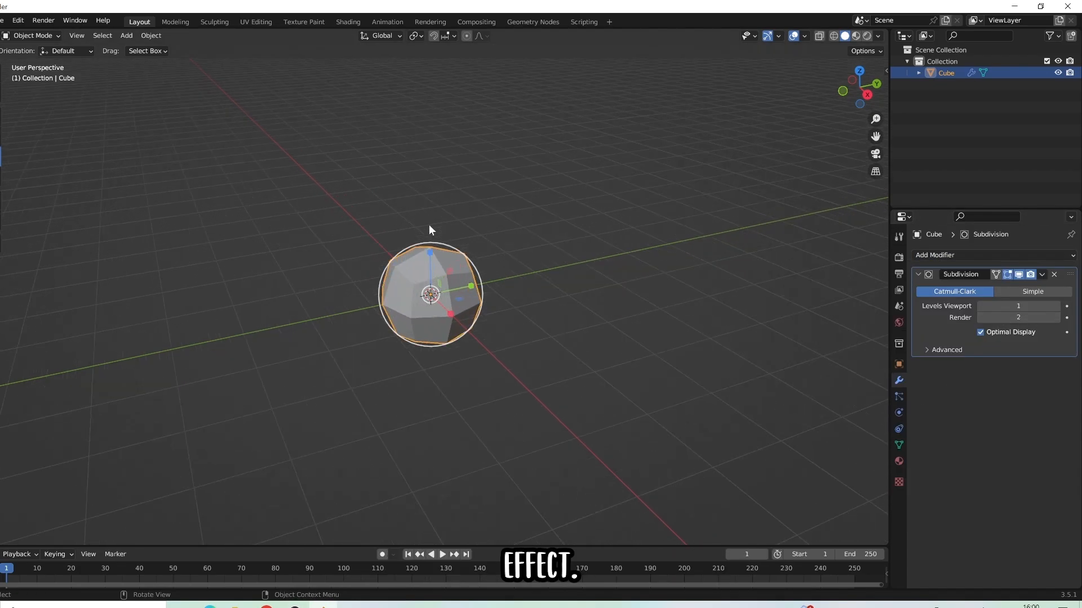
left_click(1017, 305)
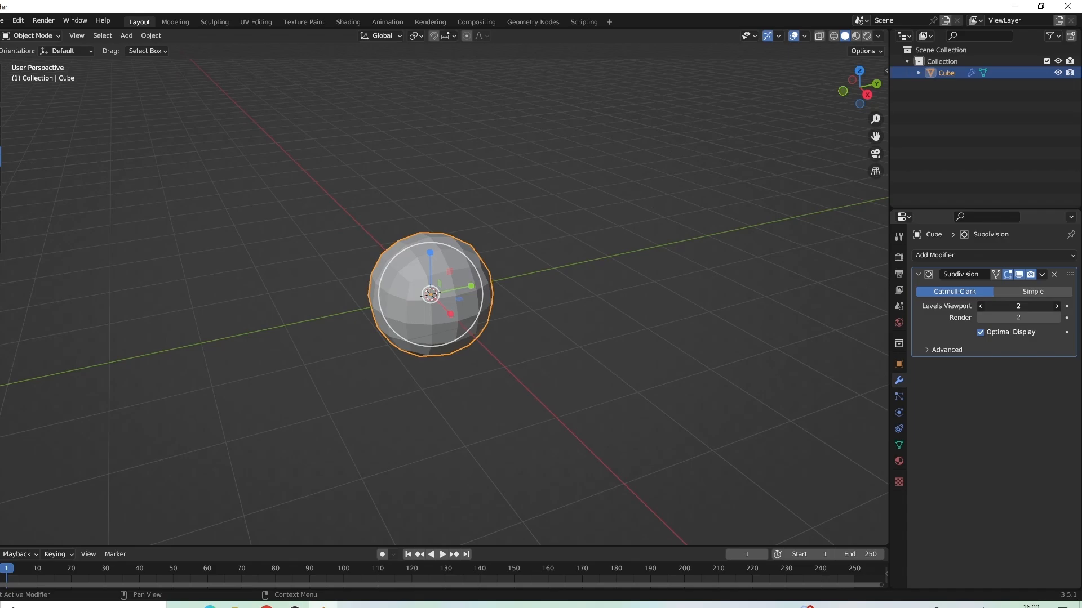
left_click(1042, 274)
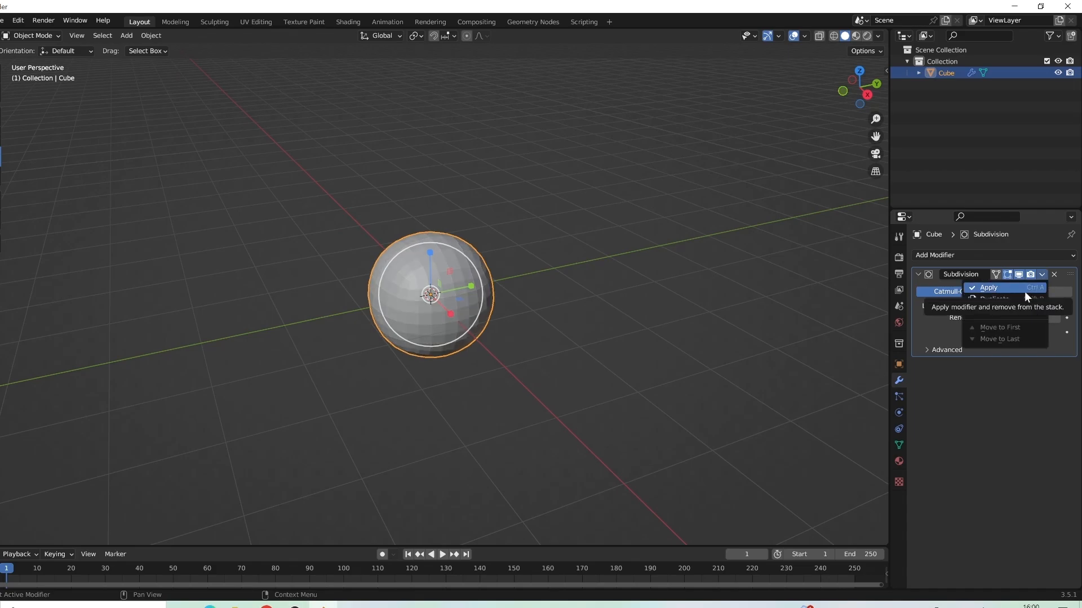
left_click(988, 288)
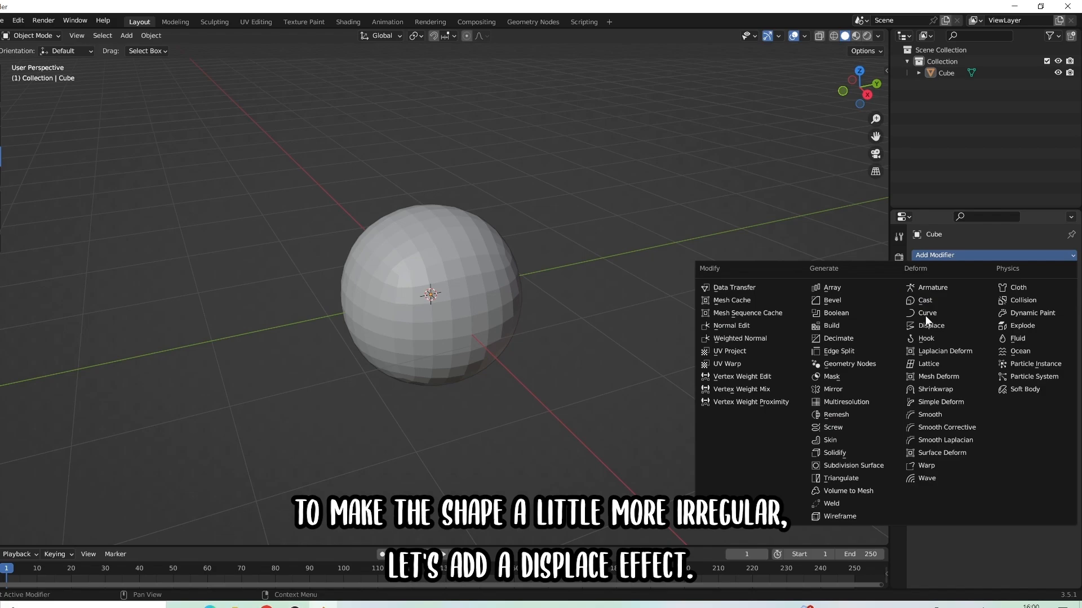
Add a Displace modifier with a new texture (strength 0.4, midlevel 0.773) and apply it
left_click(930, 325)
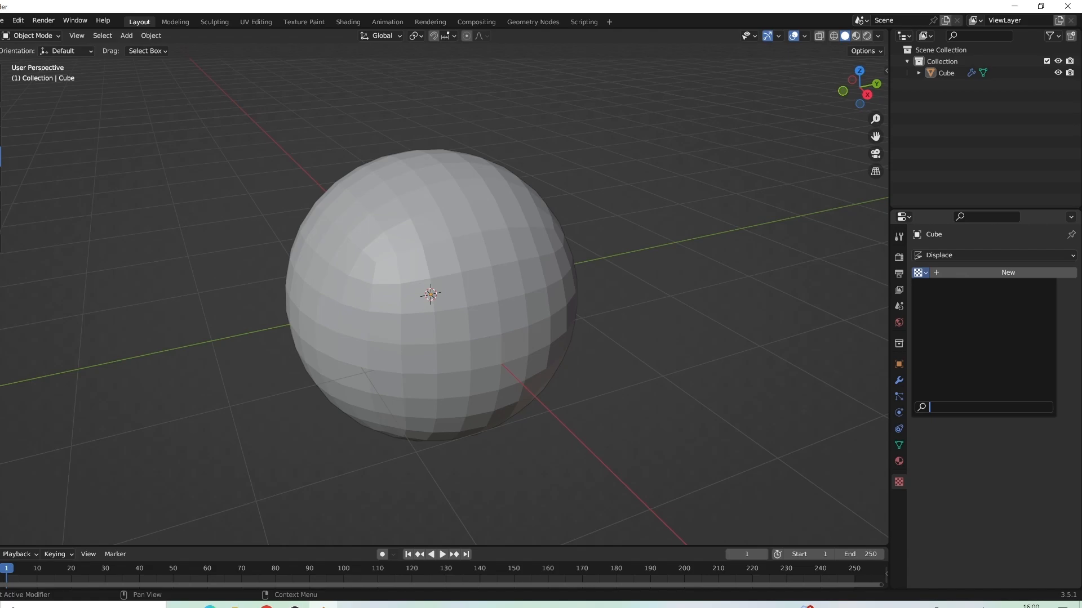
left_click(1006, 272)
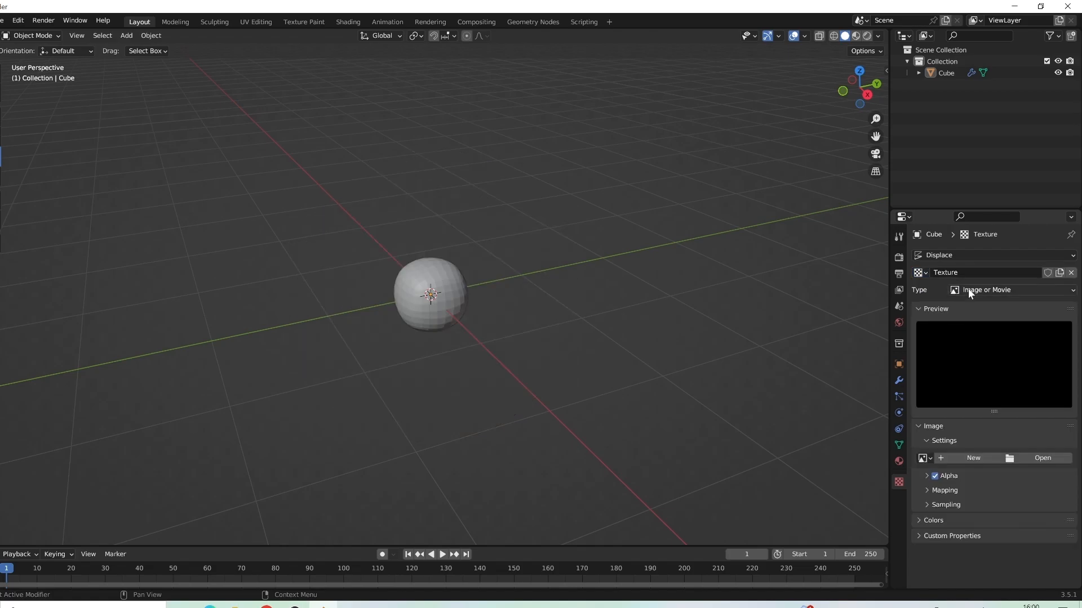
left_click(1014, 290)
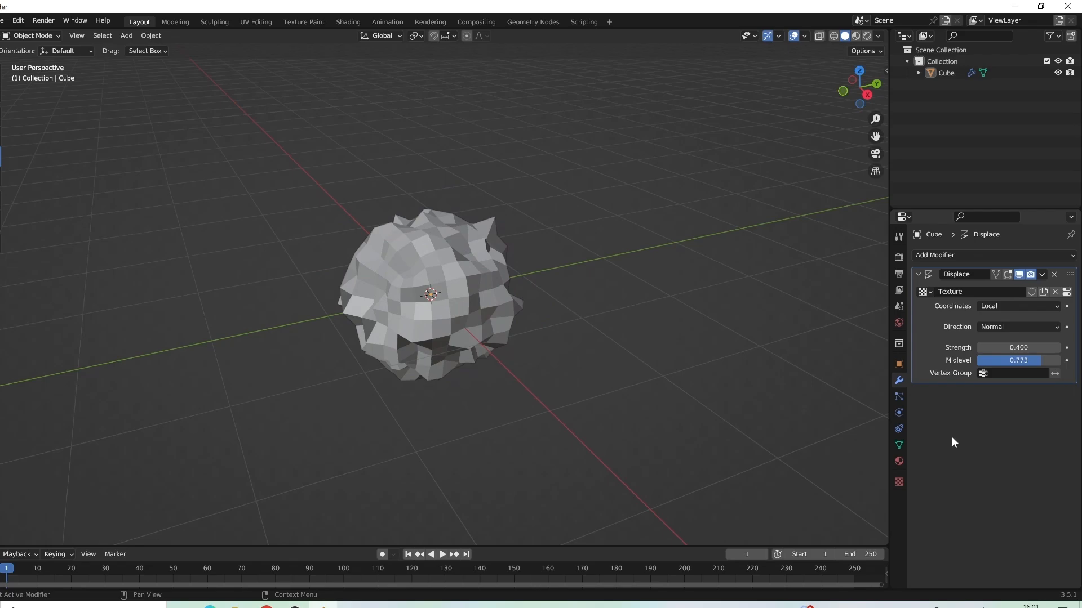
left_click(427, 293)
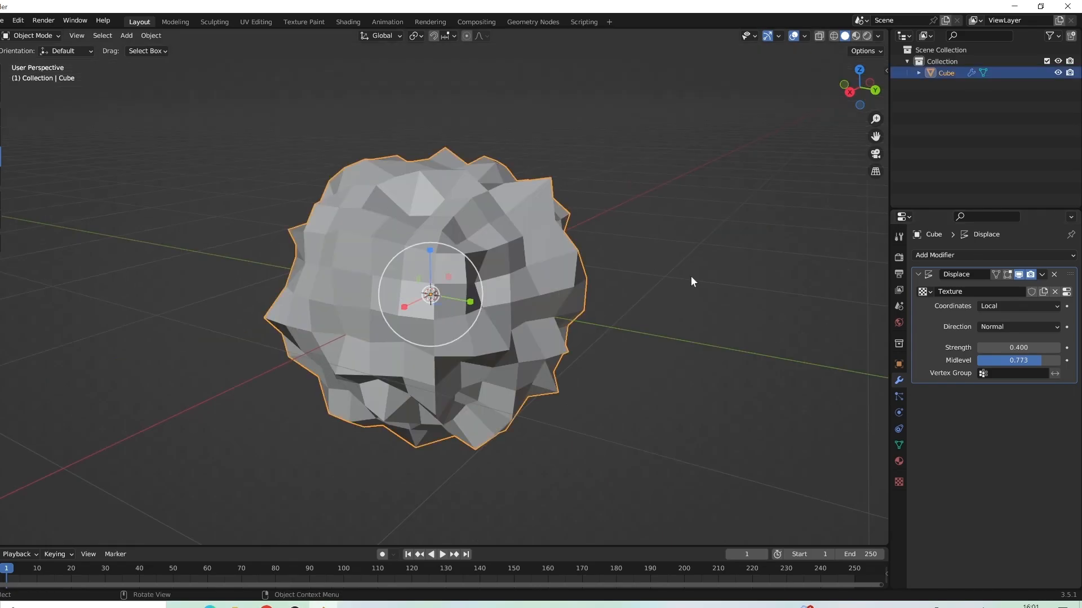
left_click(1054, 274)
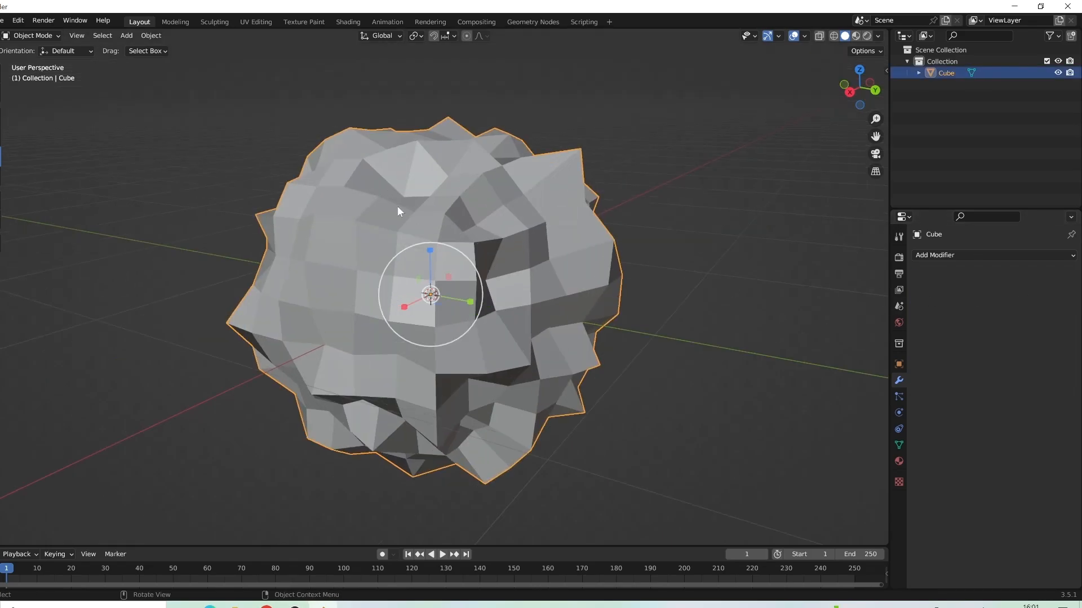
Reset all face UVs in Edit Mode, inspect them in UV Editing, then return to Layout
key("Tab")
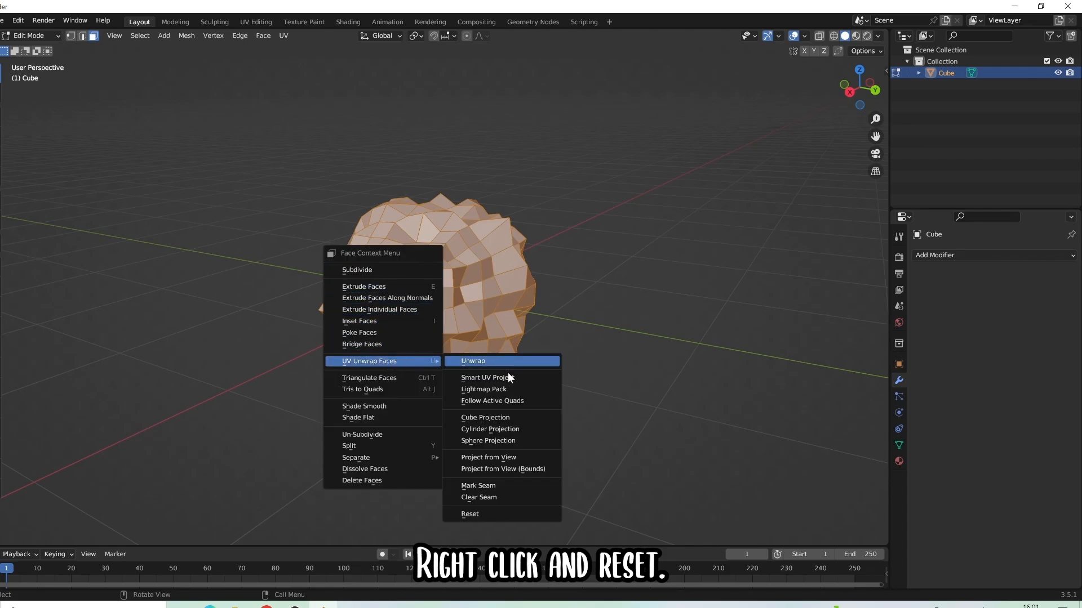
left_click(469, 514)
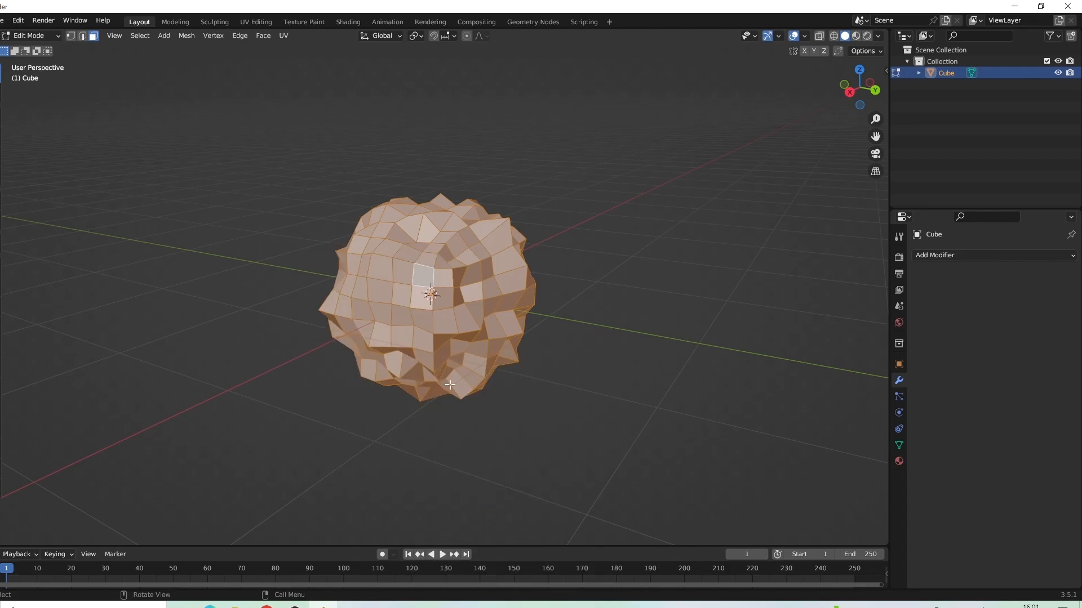
left_click(255, 21)
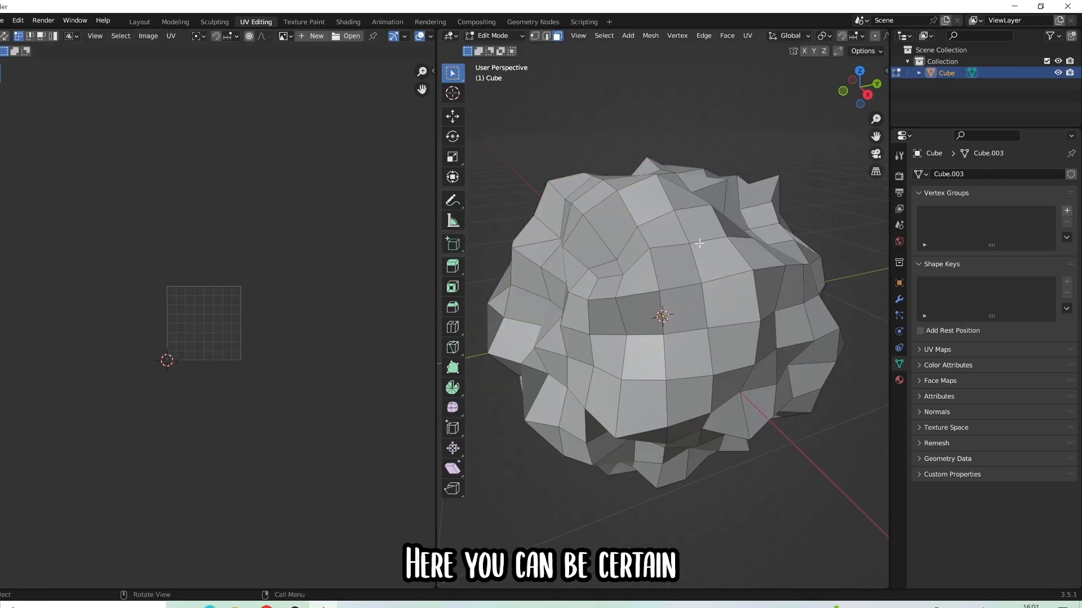
mouse_move(711, 108)
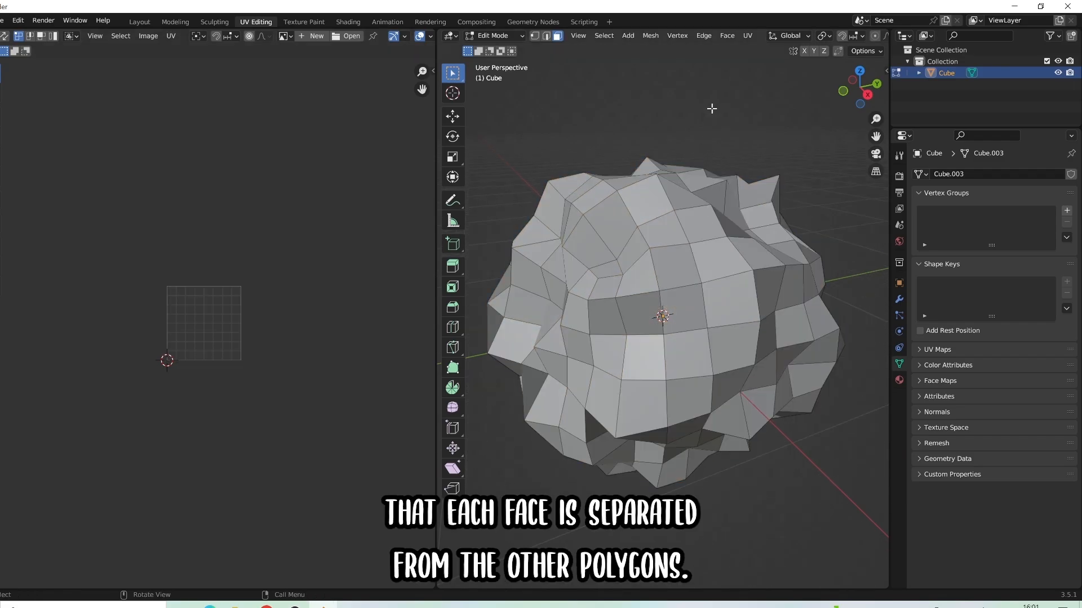
left_click(139, 22)
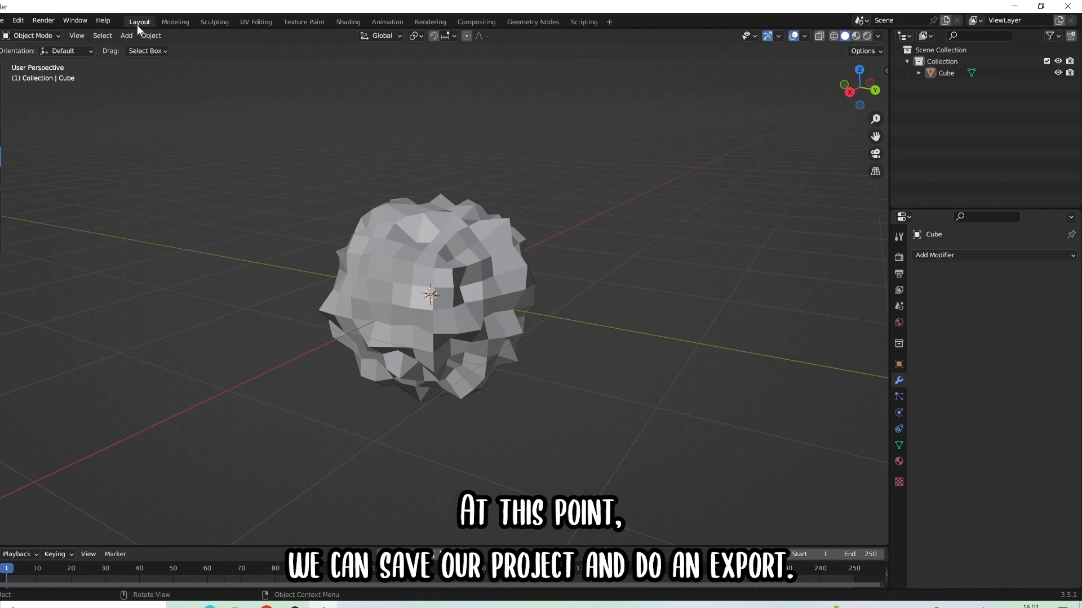
Choose an export format from the File > Export menu
left_click(5, 20)
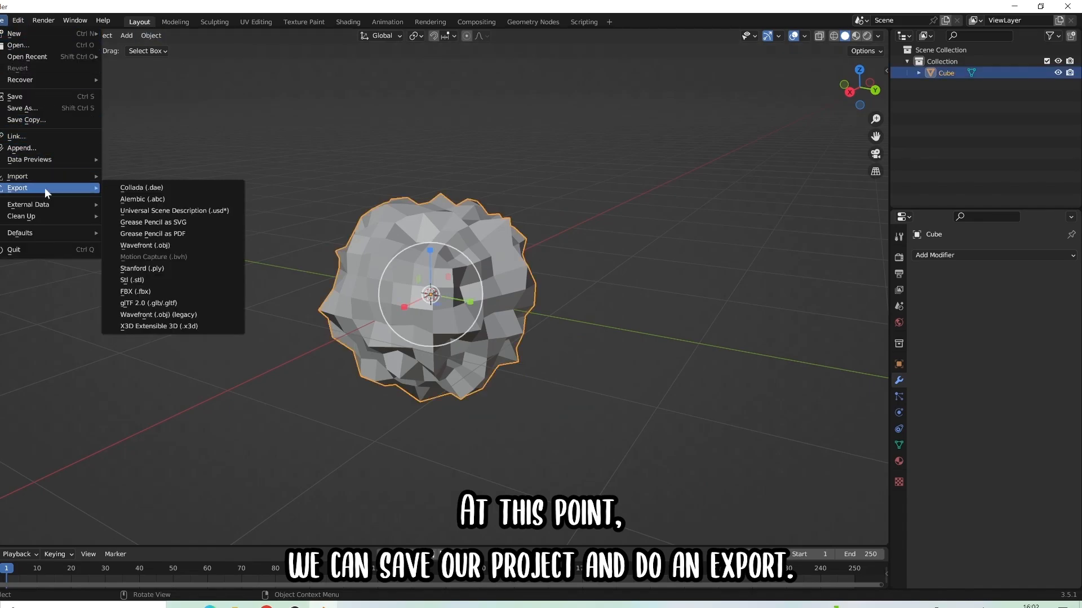
left_click(135, 291)
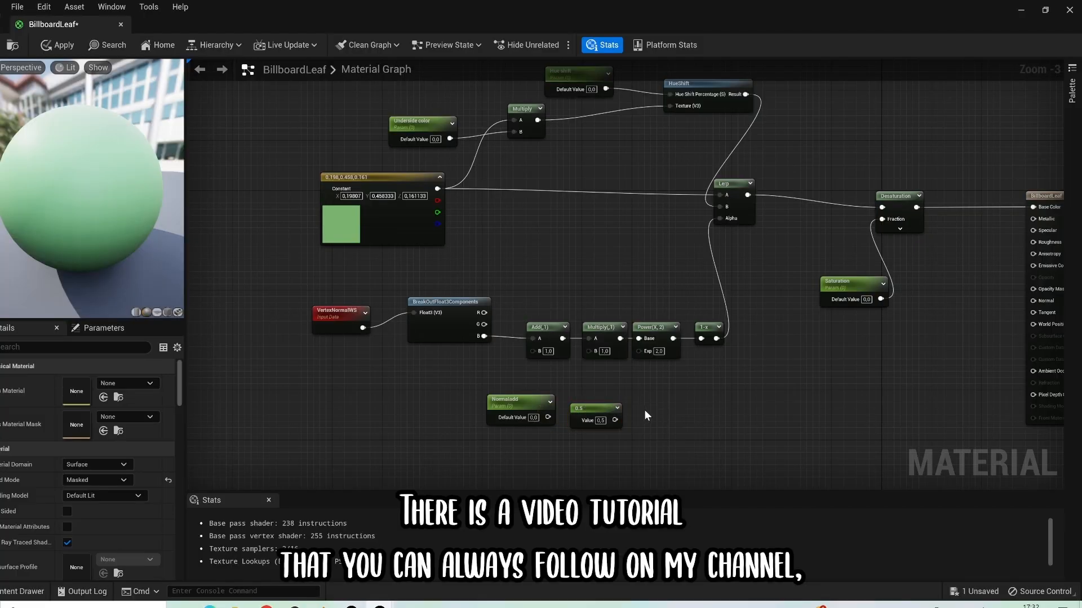
Convert the value-2 Constant node in BillboardLeaf into a parameter
right_click(670, 422)
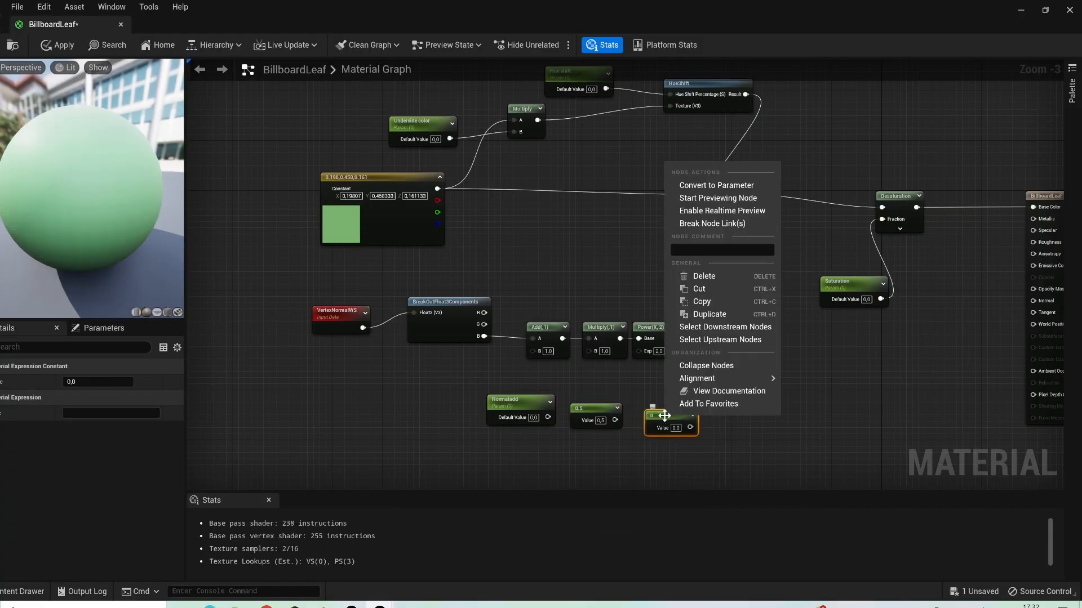
left_click(715, 185)
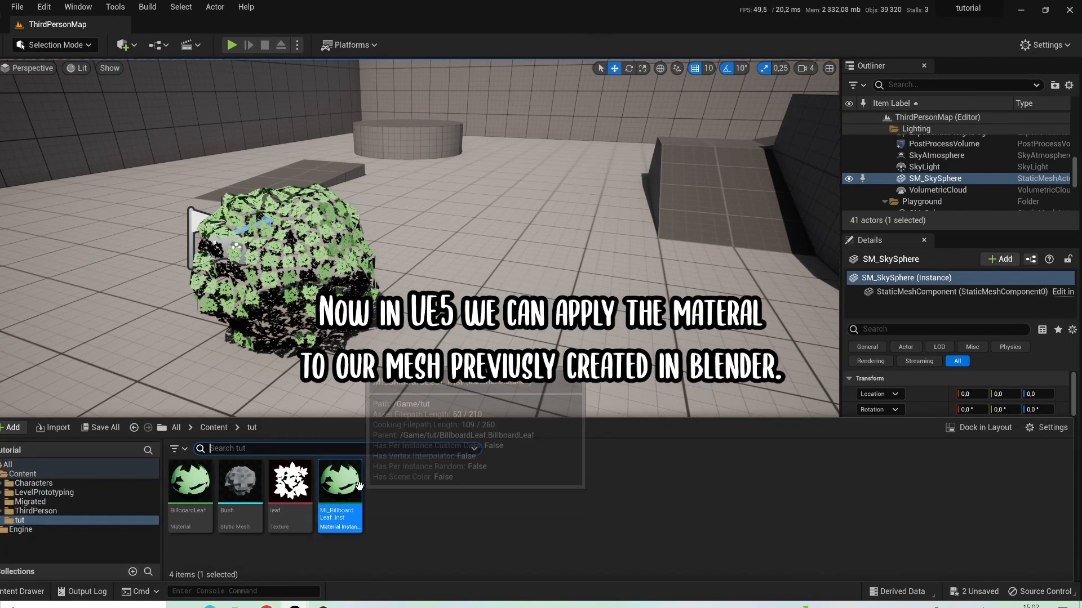
Open MI_BillboardLeaf_Inst and override Normaladd with 1.403616
double_click(339, 479)
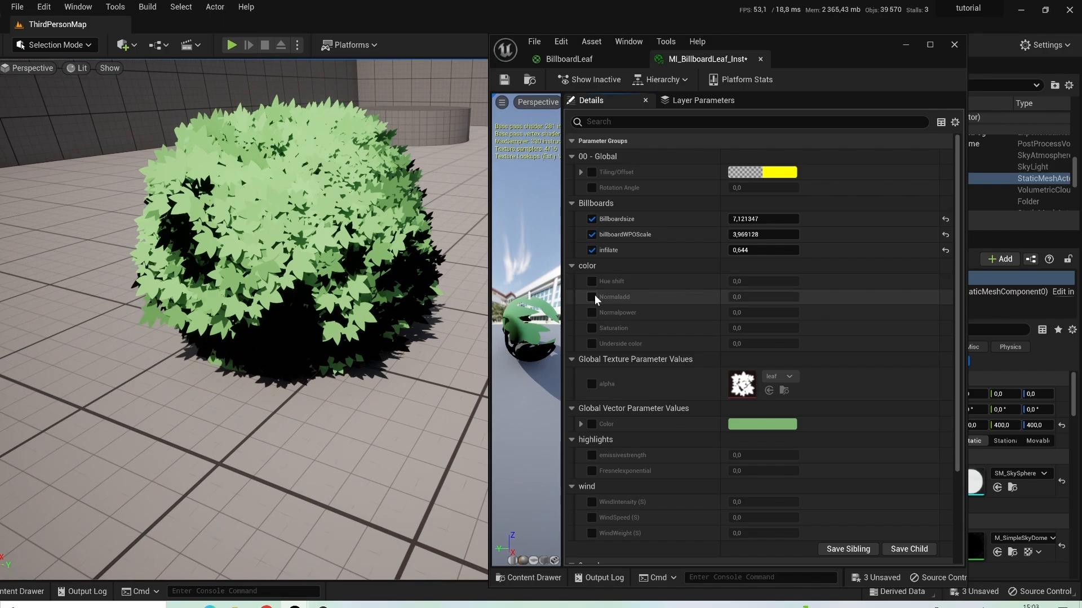
left_click(592, 297)
type("08")
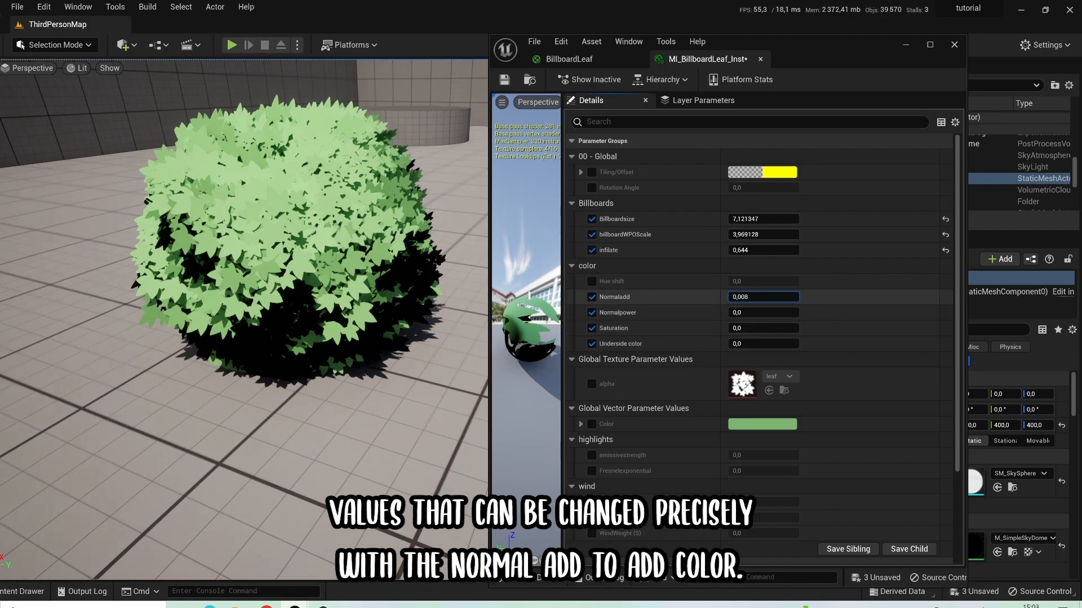
type("1.403616")
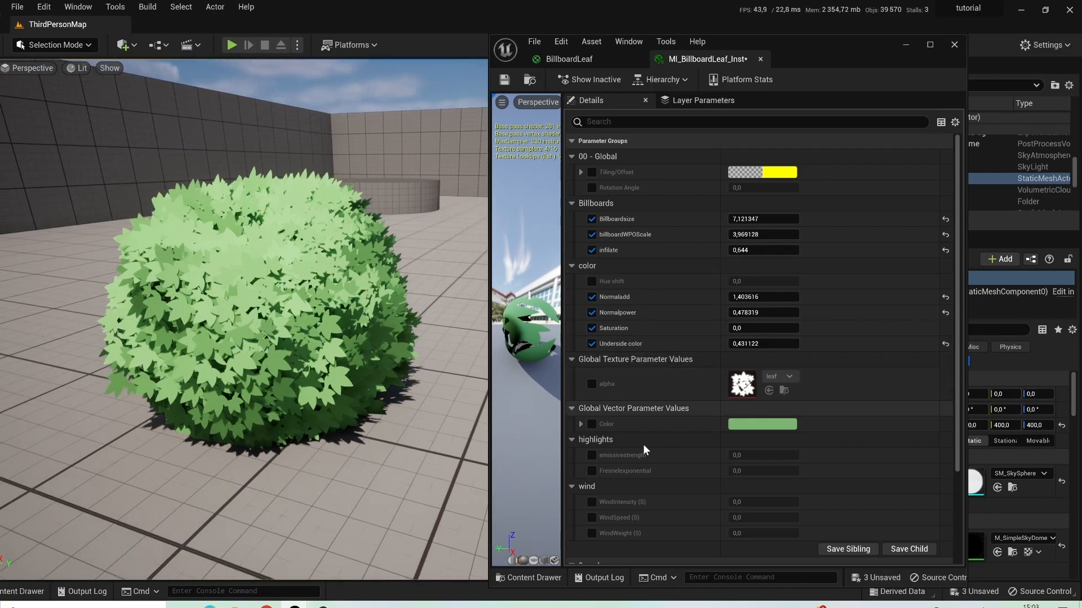
Set the leaf Color to a less saturated yellow-green and enable the alpha texture override
left_click(762, 424)
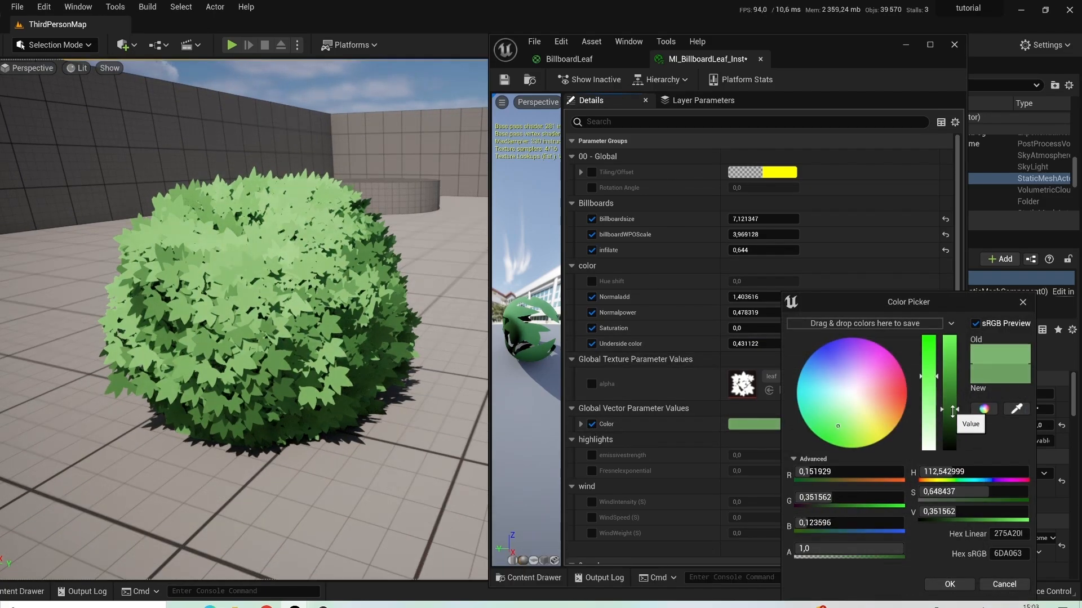
left_click(848, 439)
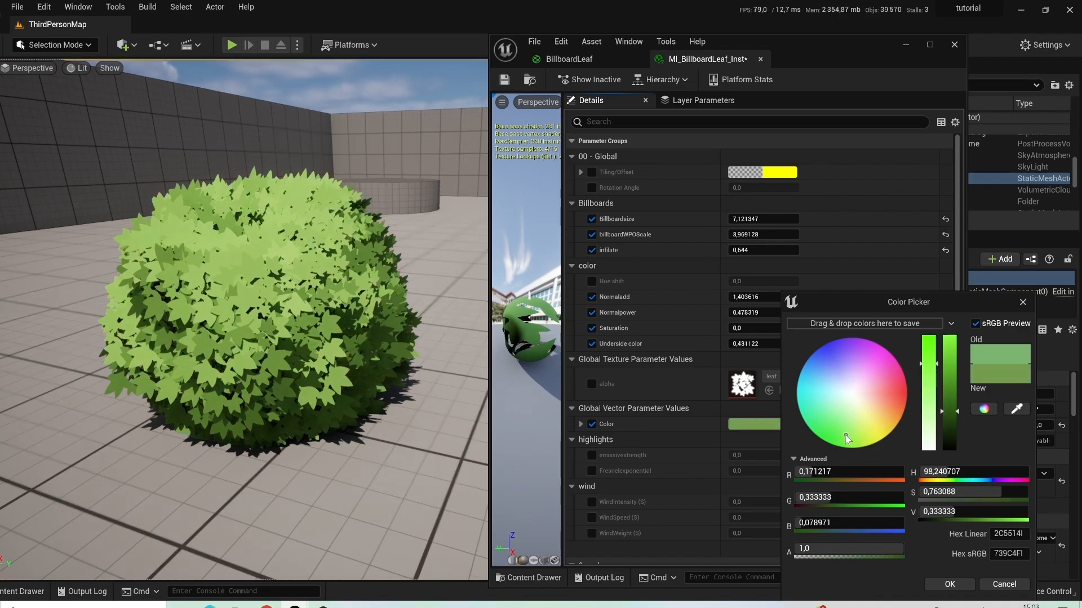
left_click(846, 430)
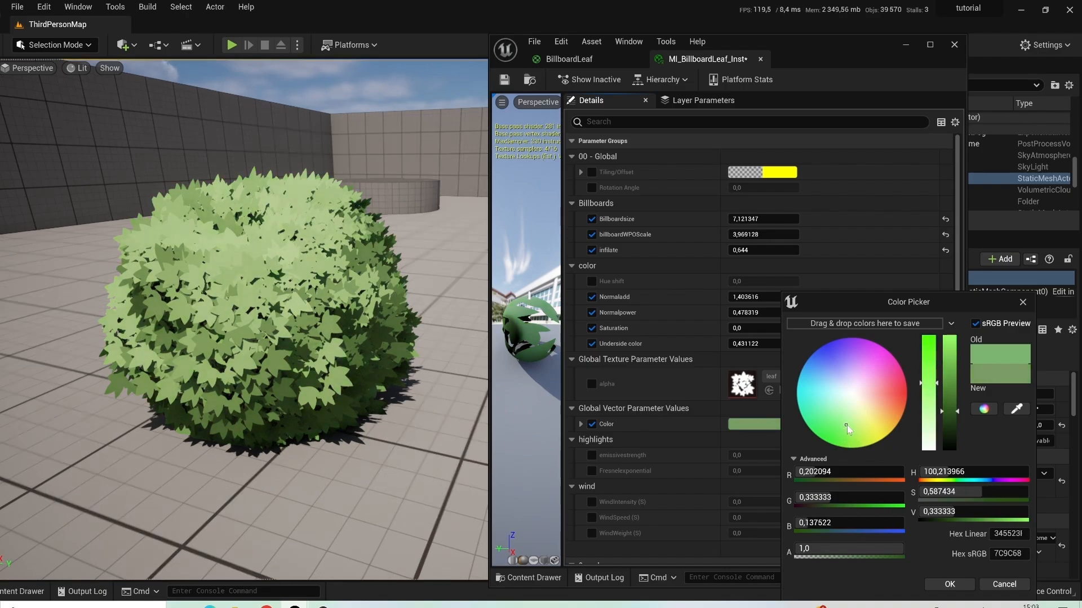
left_click(949, 584)
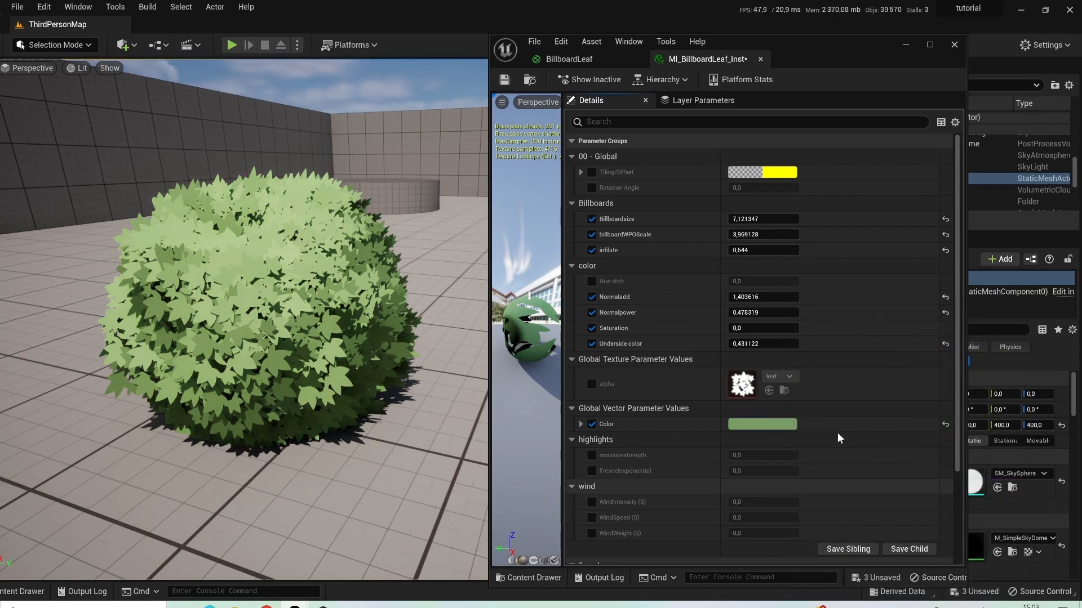
scroll("down", 3)
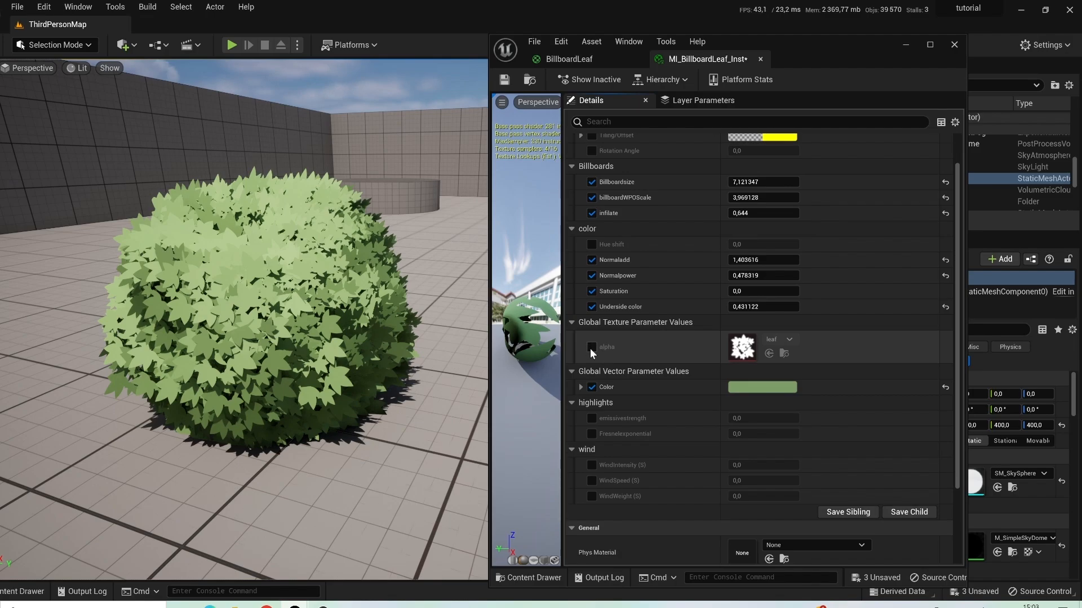
left_click(591, 347)
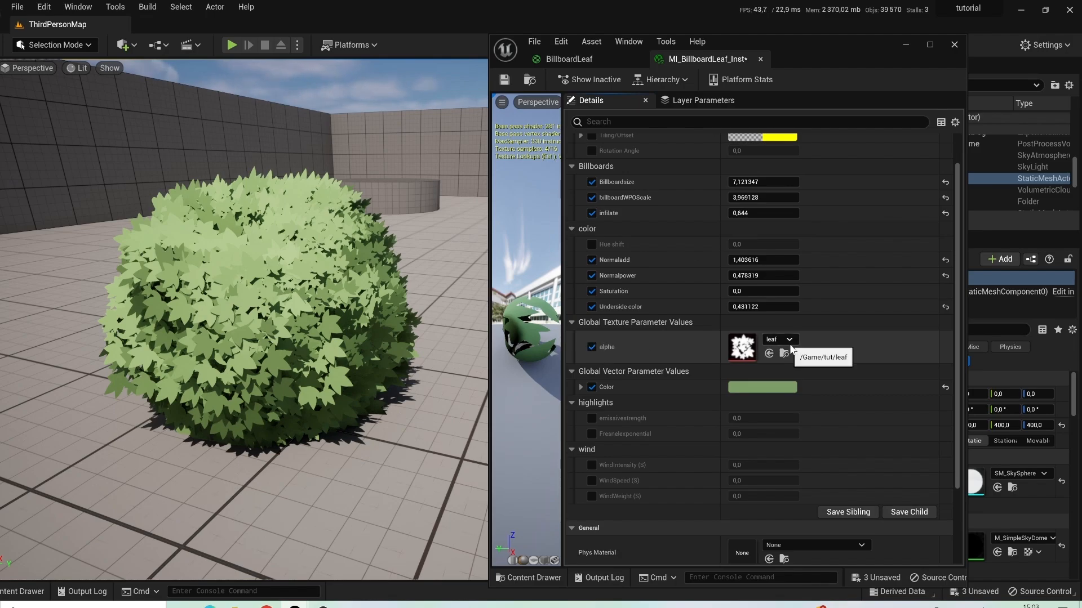
mouse_move(910, 58)
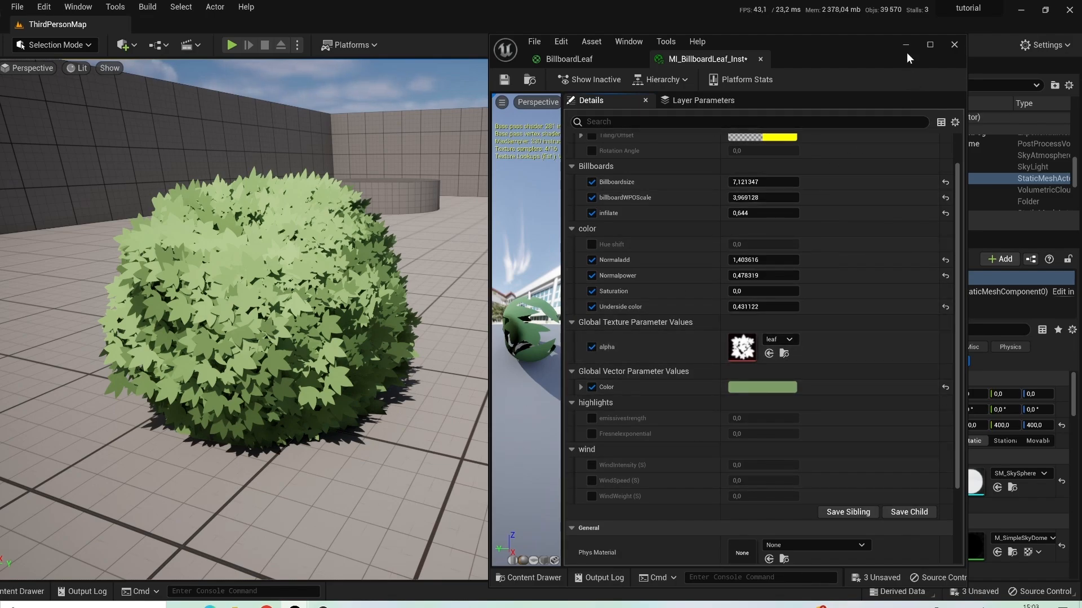
Enable color highlights and confirm a yellow highlight colour
left_click(590, 464)
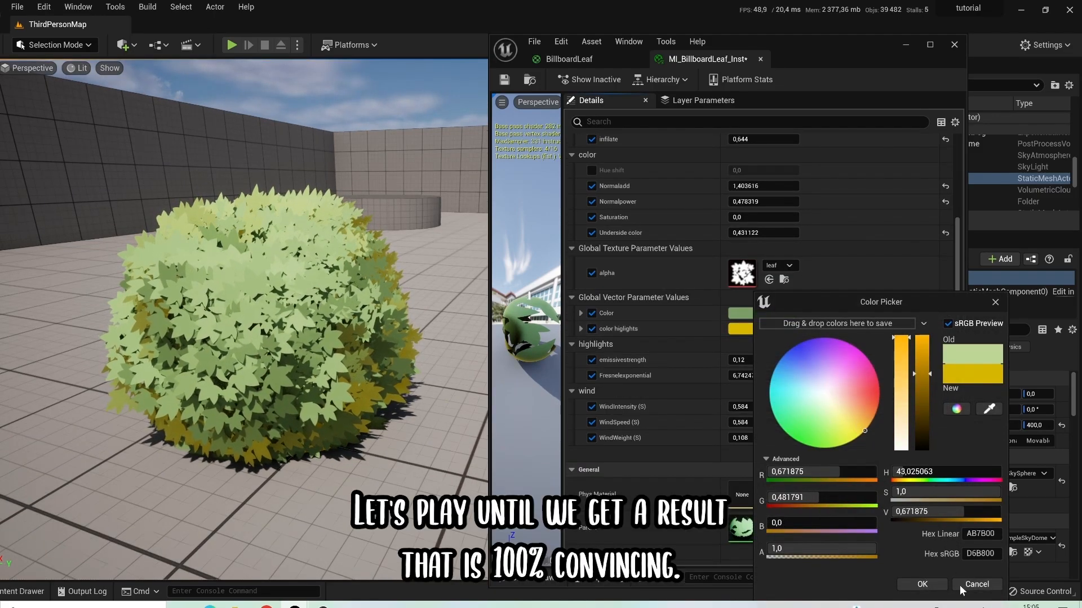
left_click(921, 584)
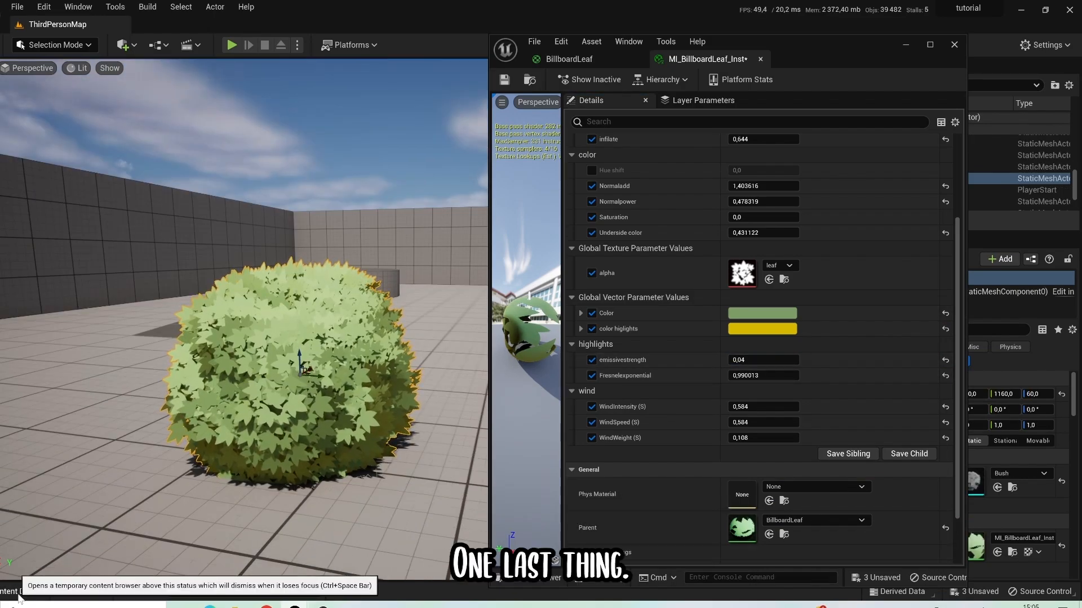
Assign the imported flower texture from the Content Drawer to the alpha texture parameter
left_click(22, 591)
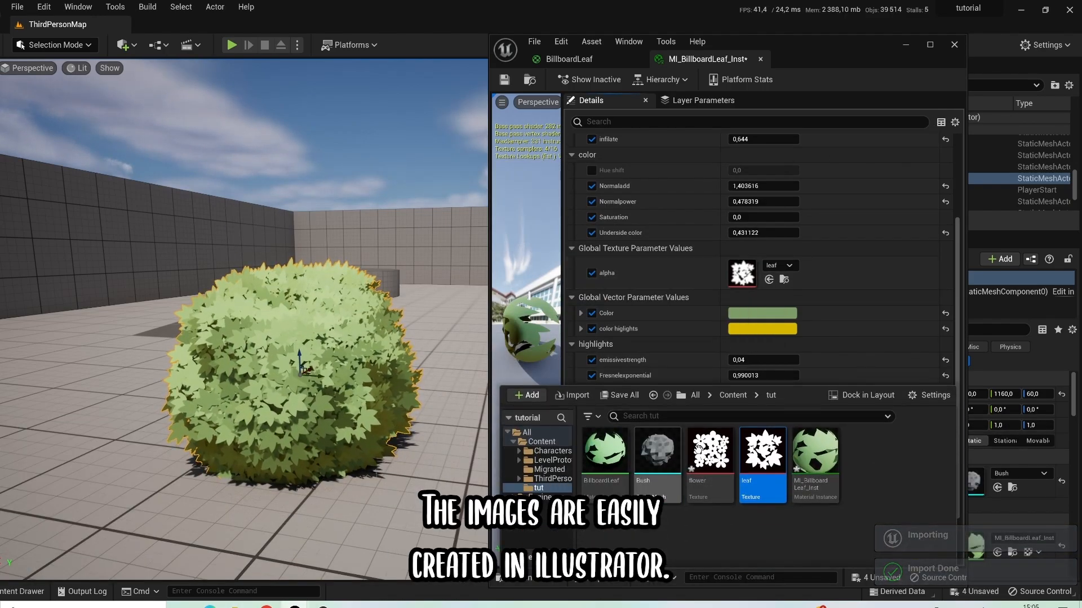
left_click(709, 452)
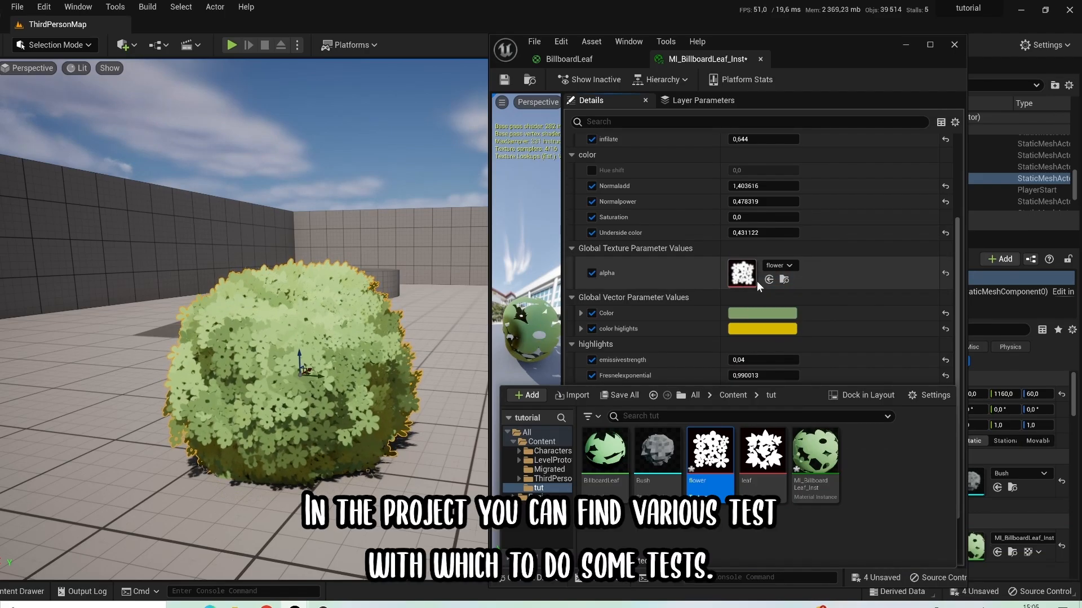